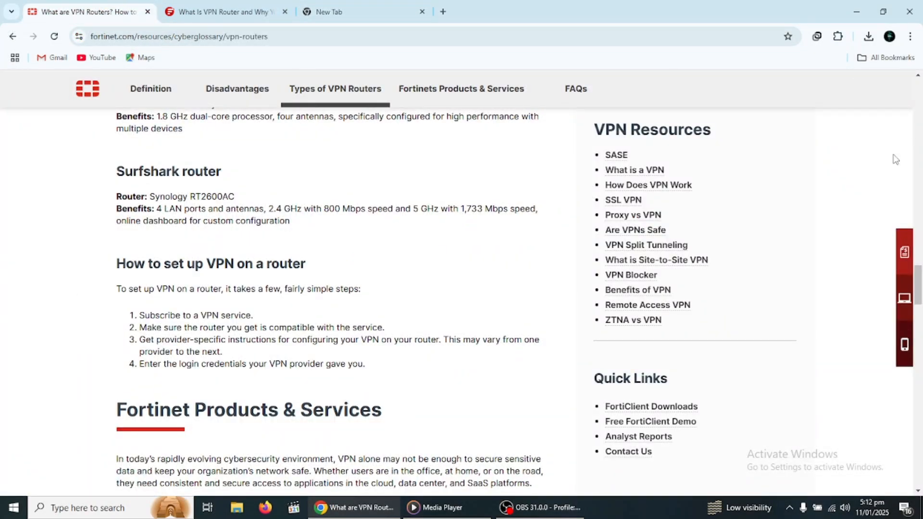
Step: Scroll to the page top and down to the 'What Exactly Is A VPN Router?' section
scroll("up", 3)
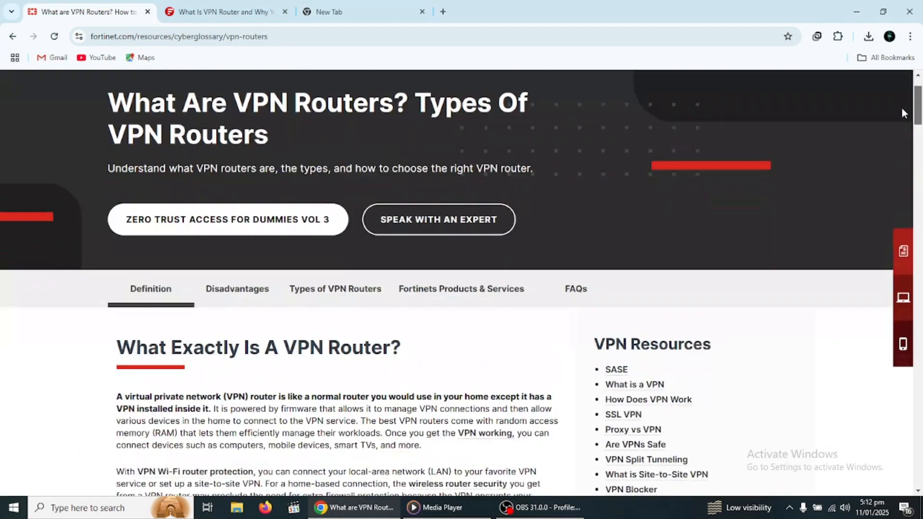
scroll("down", 3)
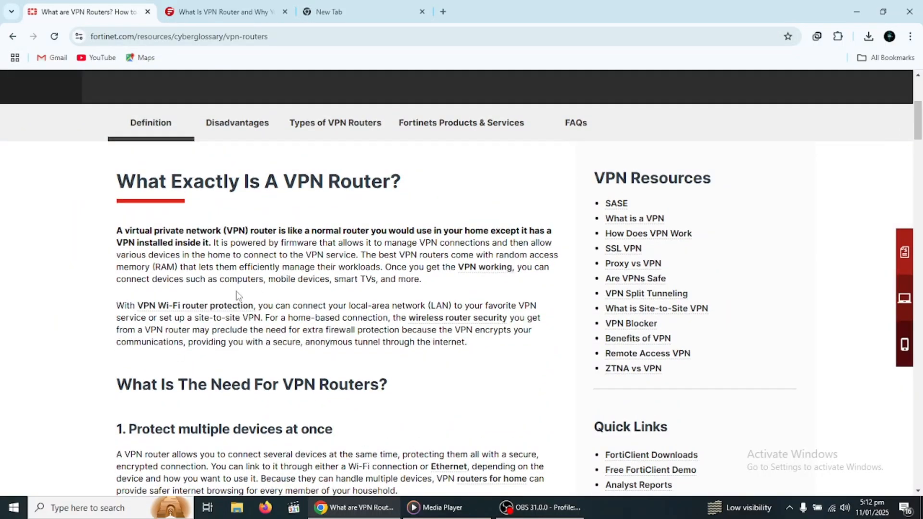
mouse_move(552, 250)
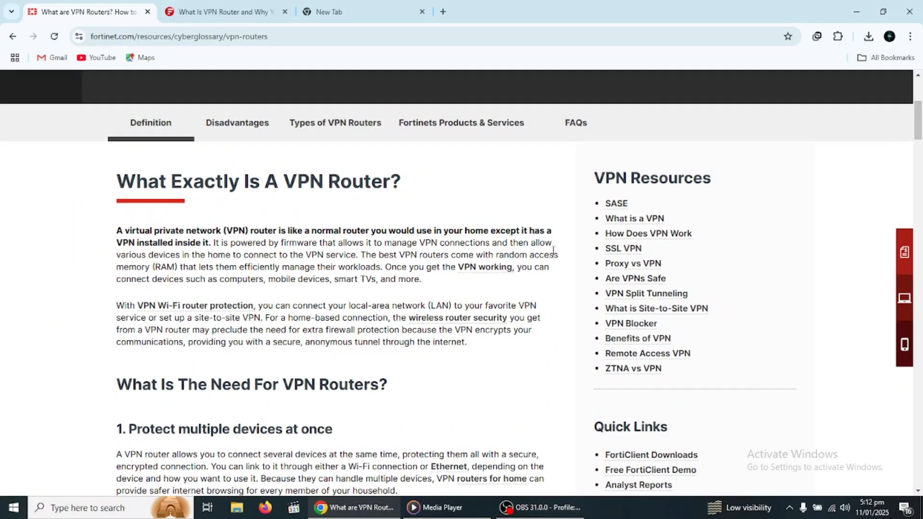
mouse_move(545, 303)
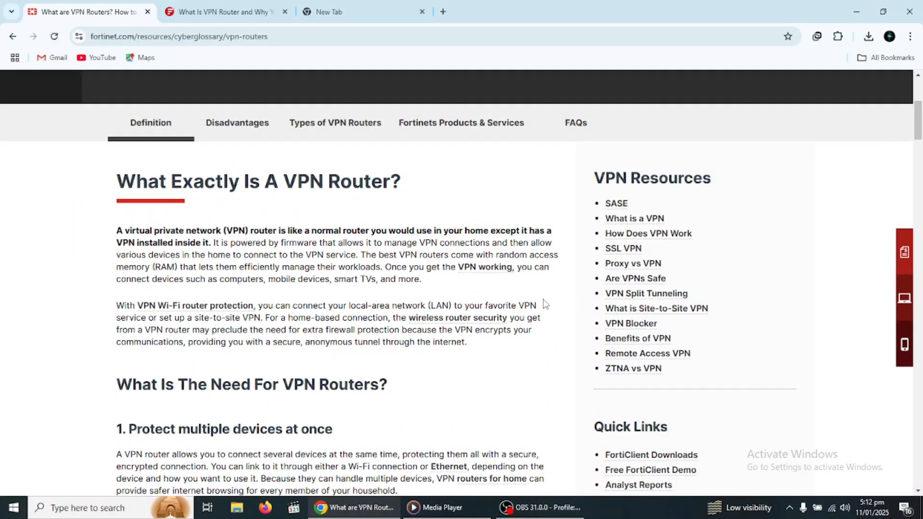
mouse_move(177, 326)
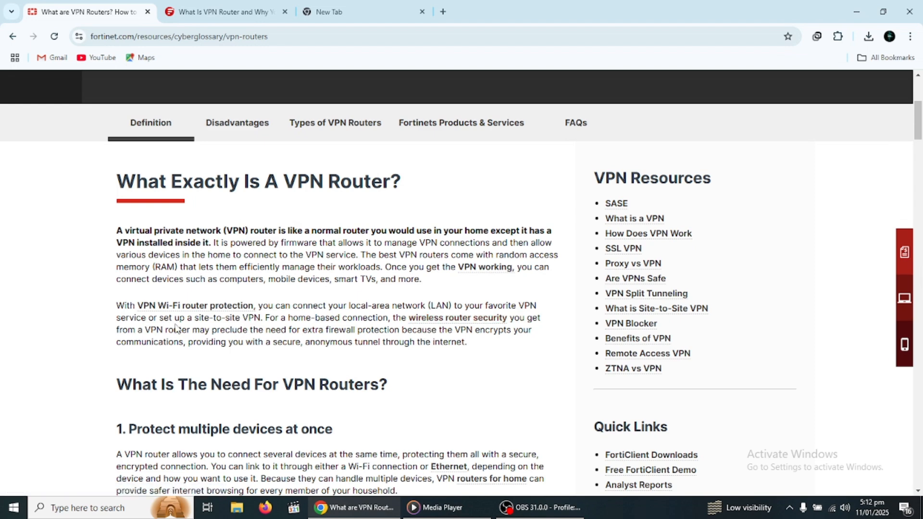
mouse_move(449, 327)
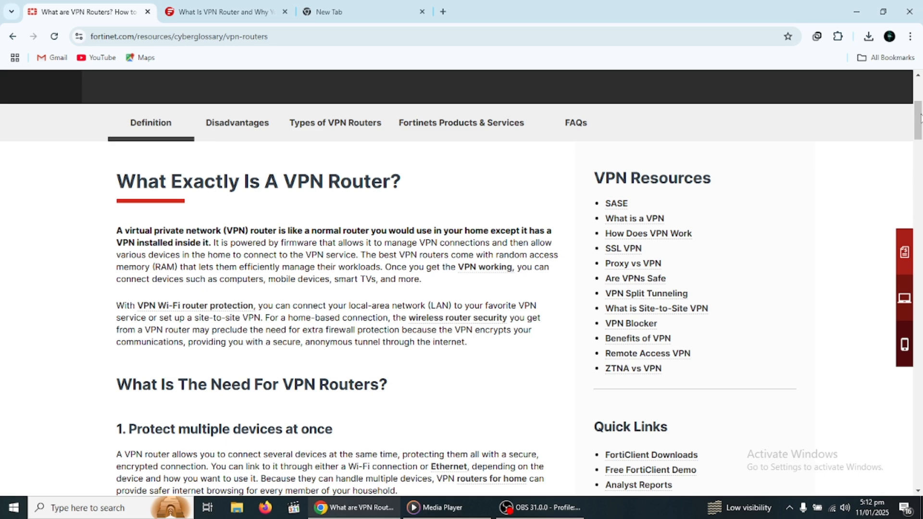
scroll("down", 3)
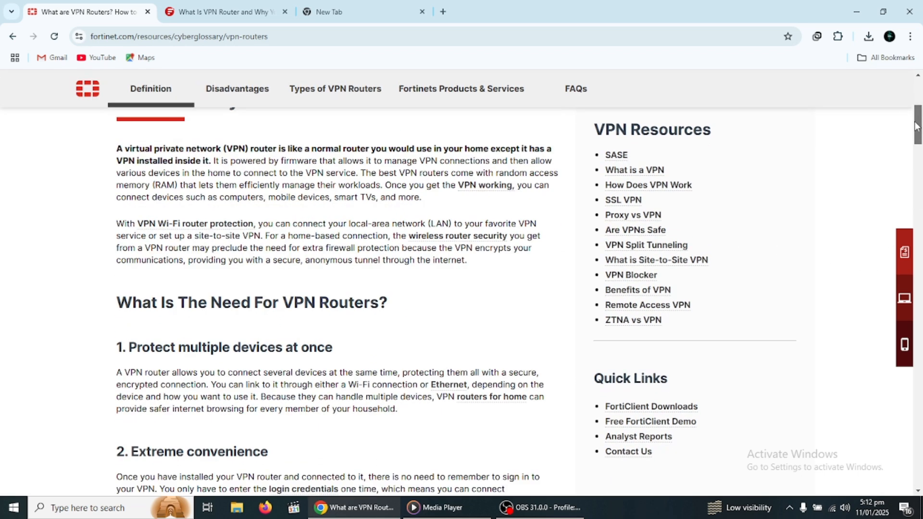
scroll("down", 3)
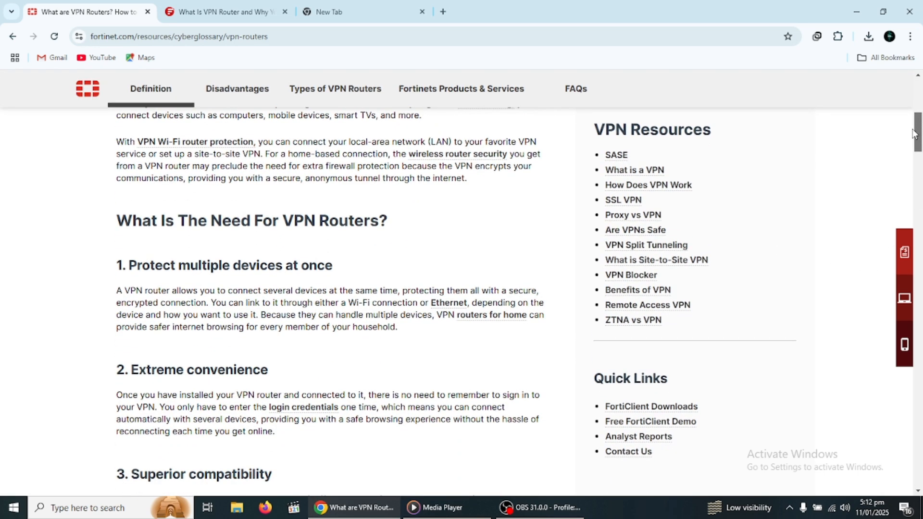
scroll("down", 3)
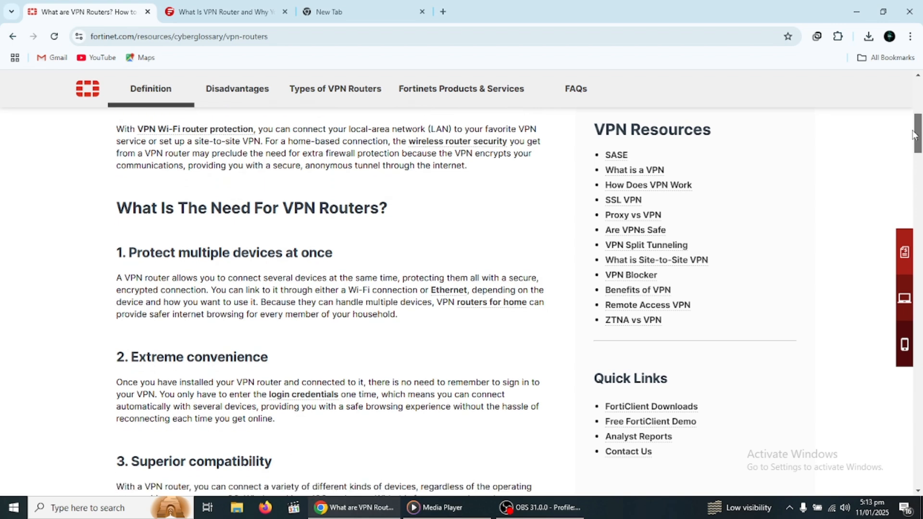
scroll("down", 3)
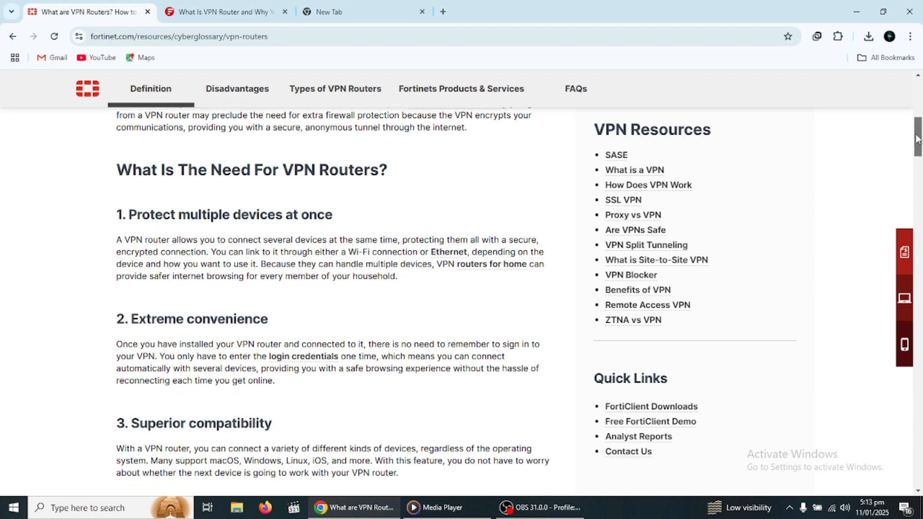
scroll("down", 3)
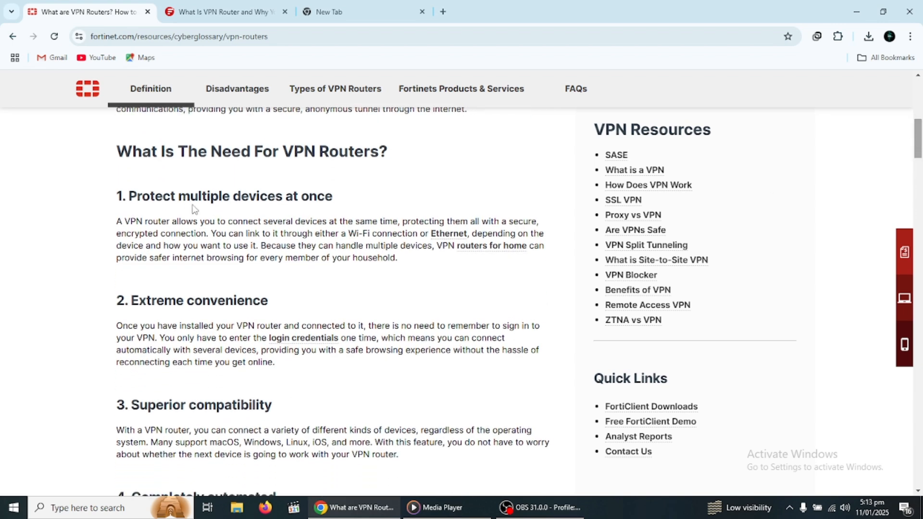
mouse_move(463, 241)
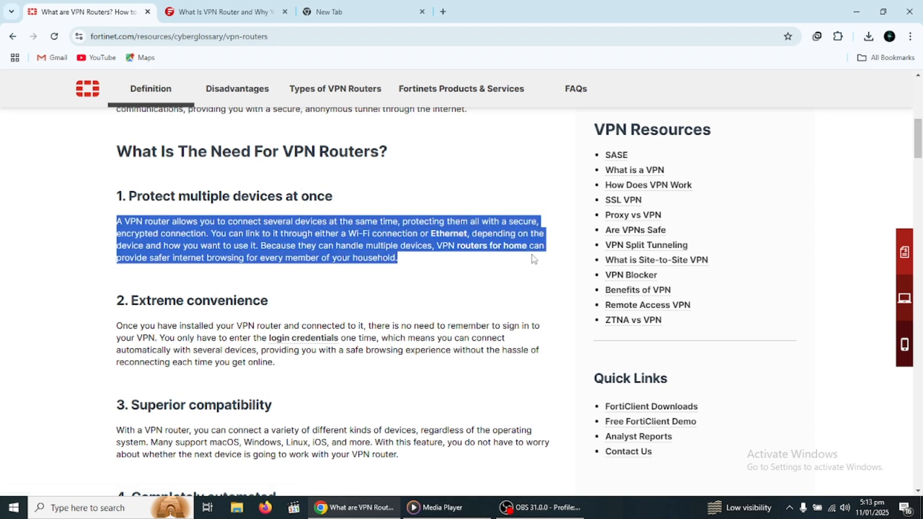
left_click(398, 286)
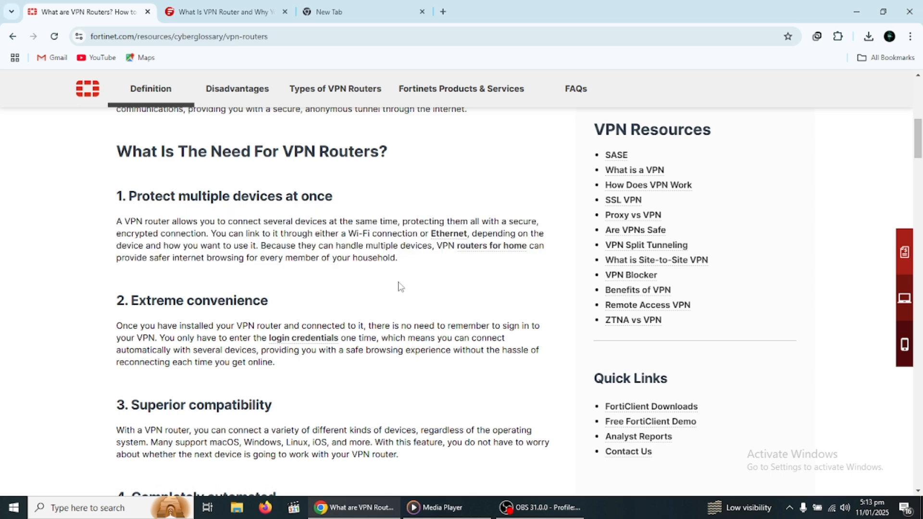
mouse_move(157, 225)
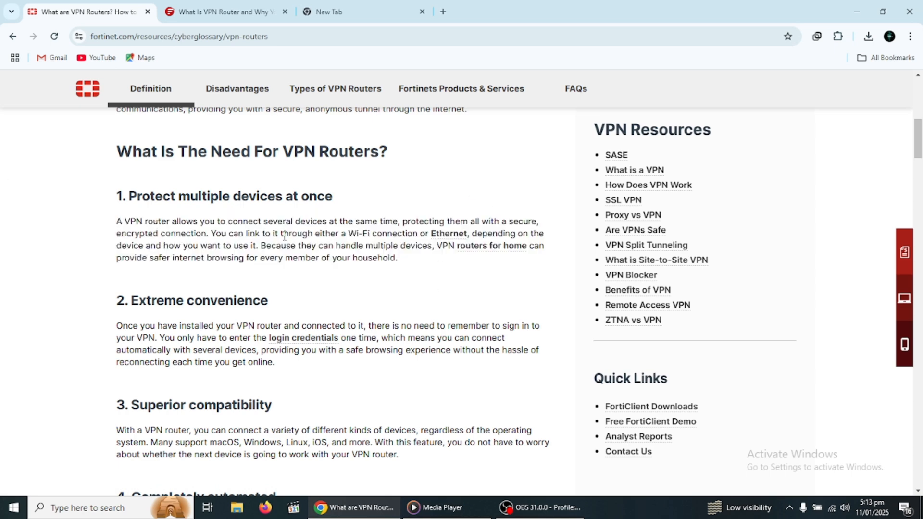
mouse_move(239, 341)
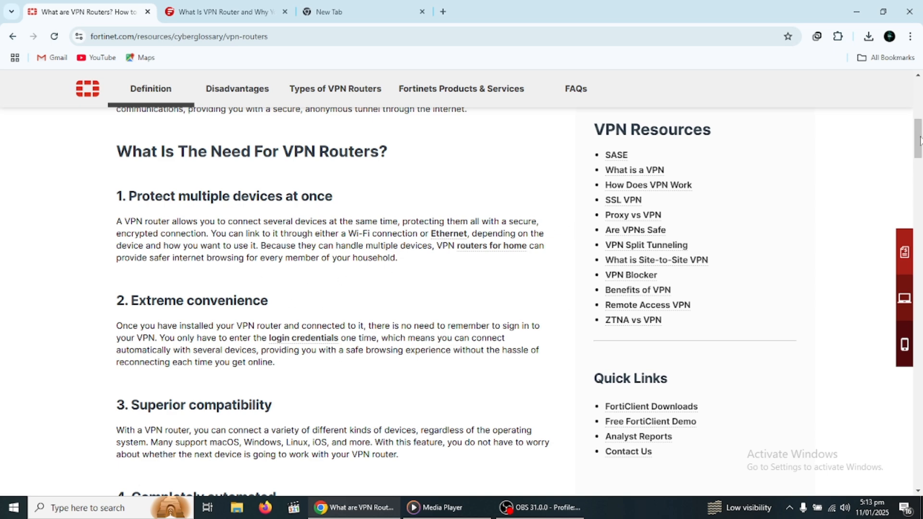
scroll("down", 3)
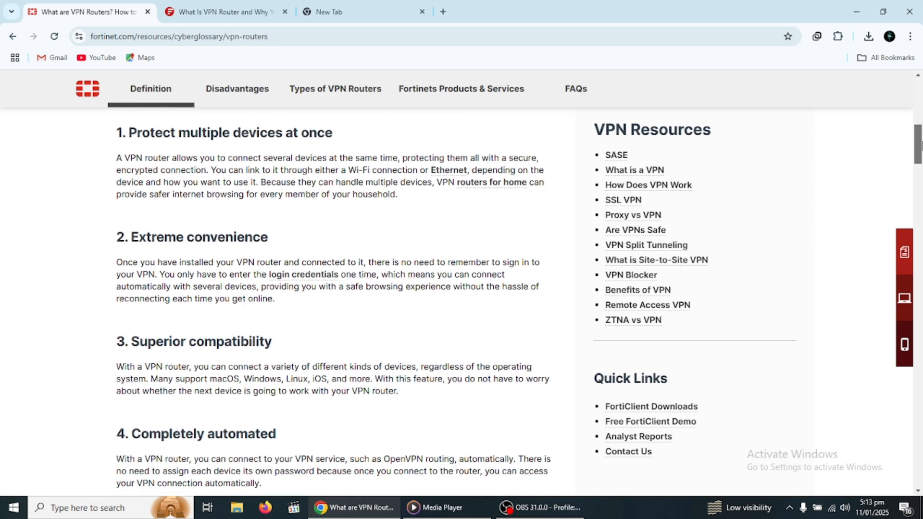
scroll("down", 3)
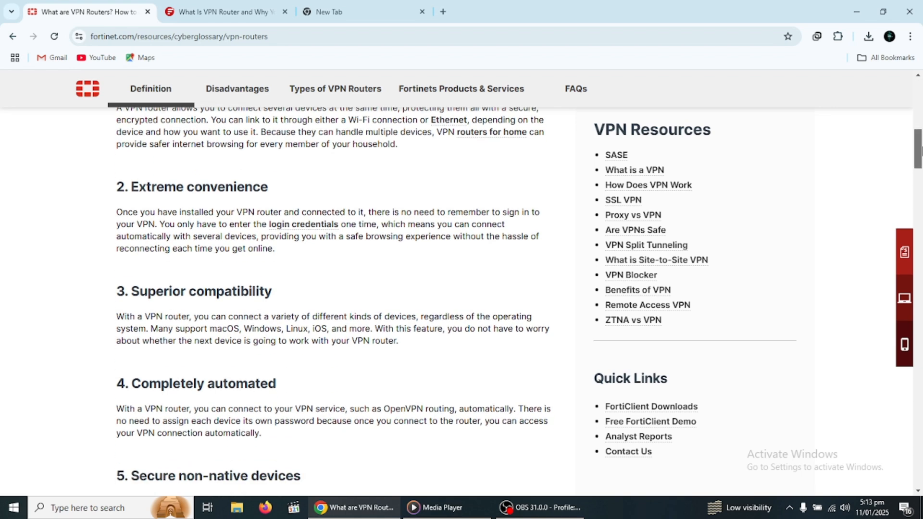
scroll("down", 3)
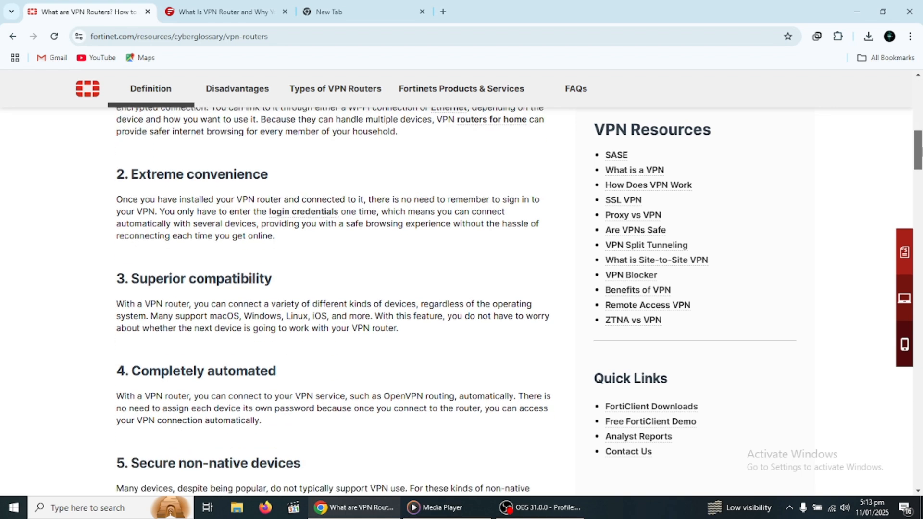
scroll("down", 3)
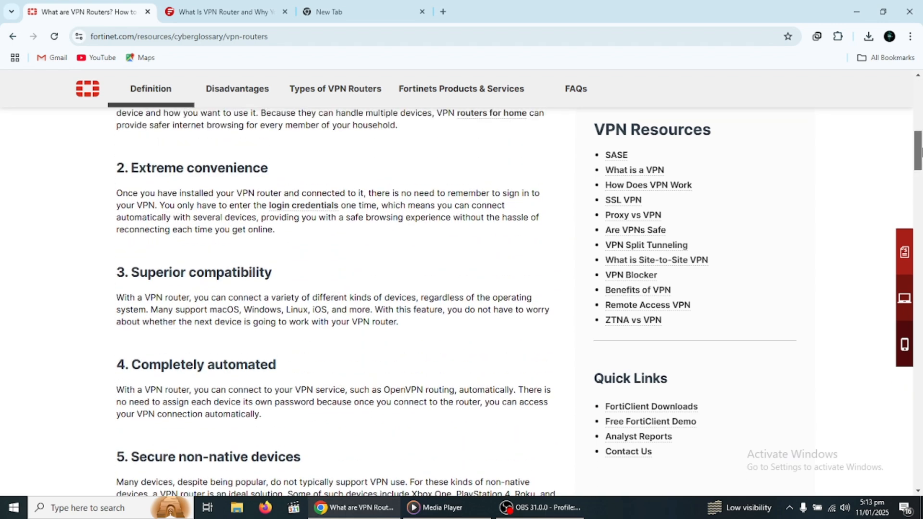
scroll("up", 3)
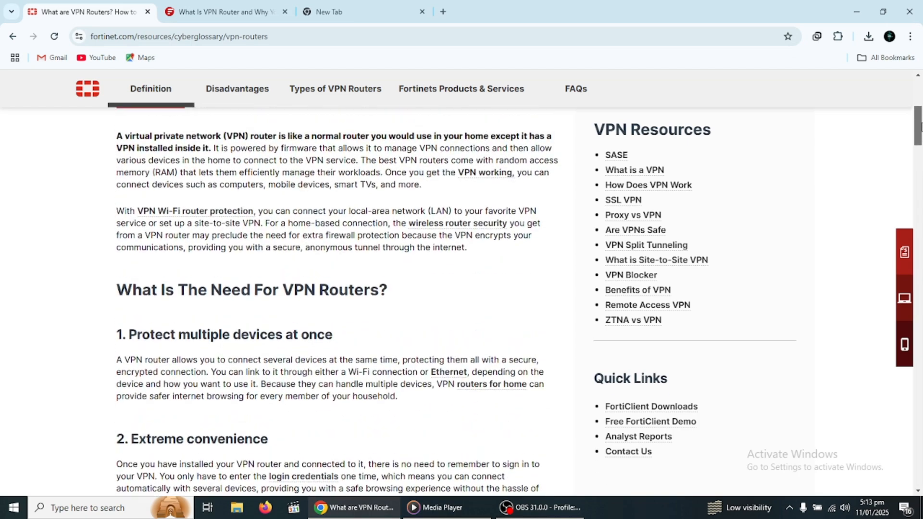
scroll("up", 3)
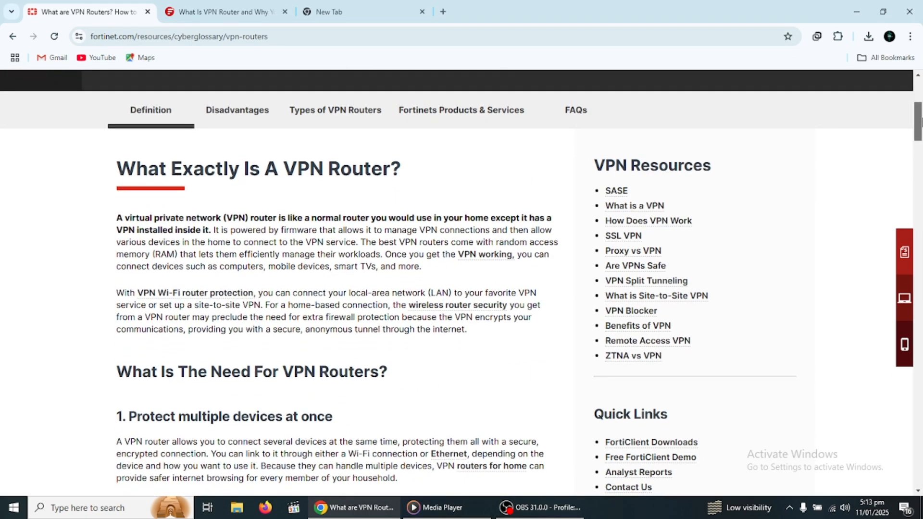
Step: Scroll down through the Surfshark router details and the router setup steps
scroll("down", 3)
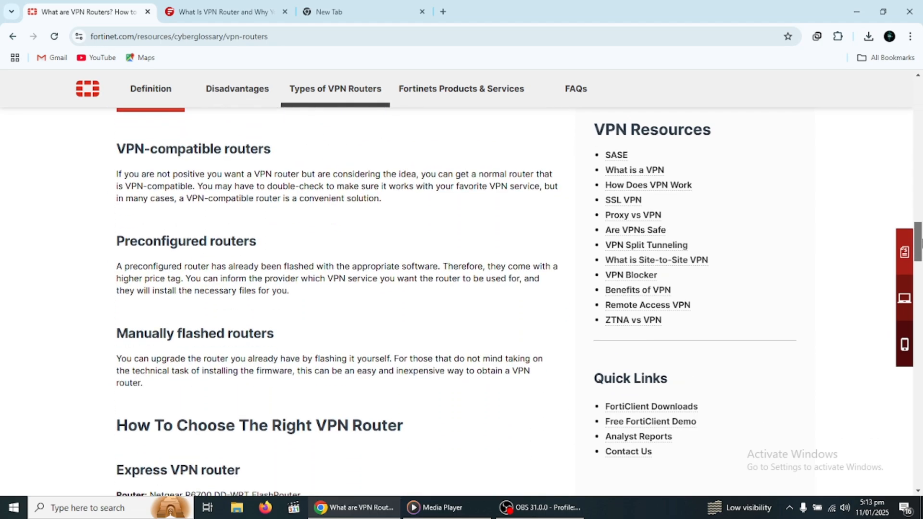
scroll("down", 3)
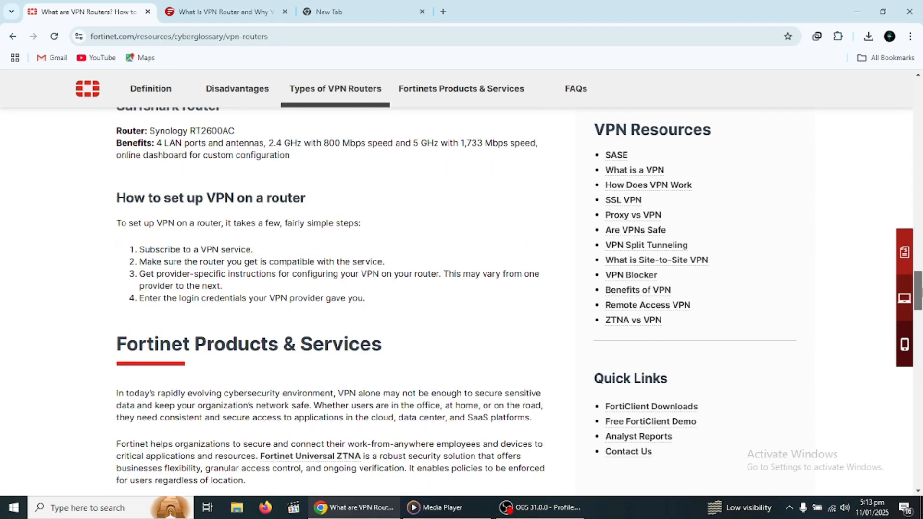
scroll("up", 3)
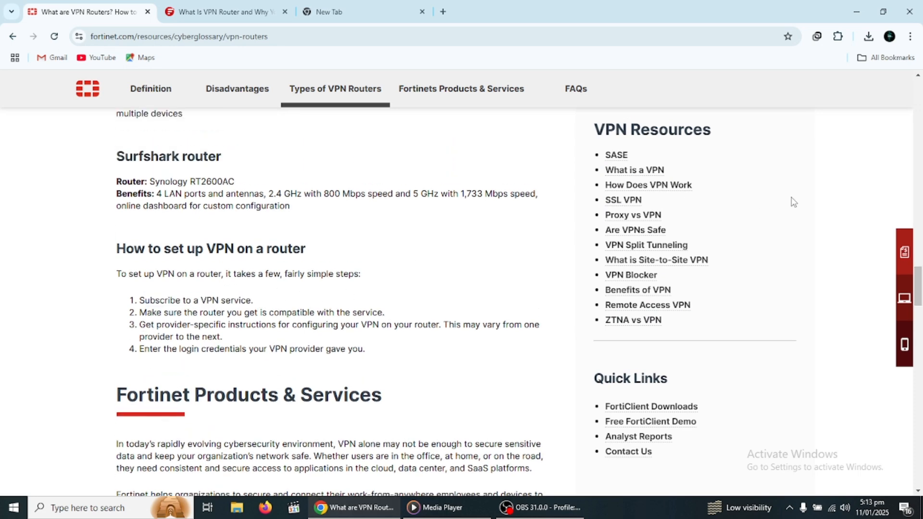
Step: Skim the Fortinet products section, then scroll back up to the benefits list
scroll("down", 3)
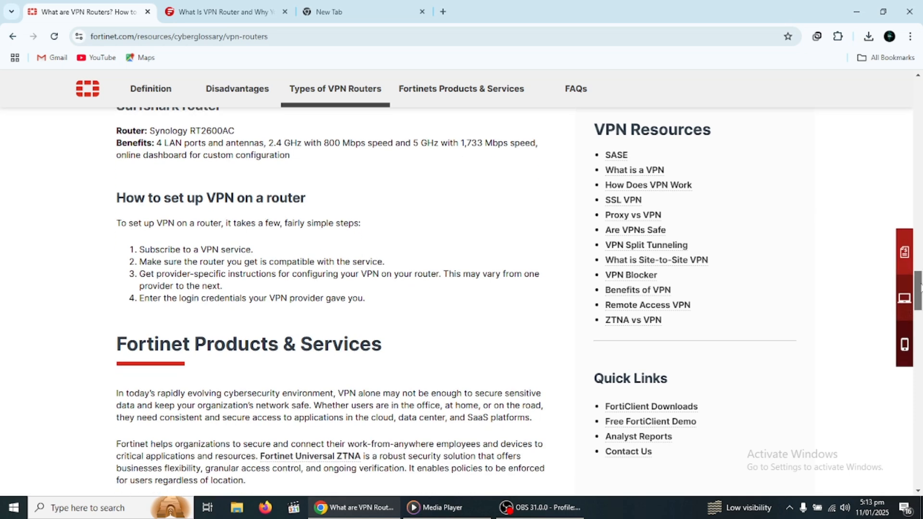
scroll("up", 3)
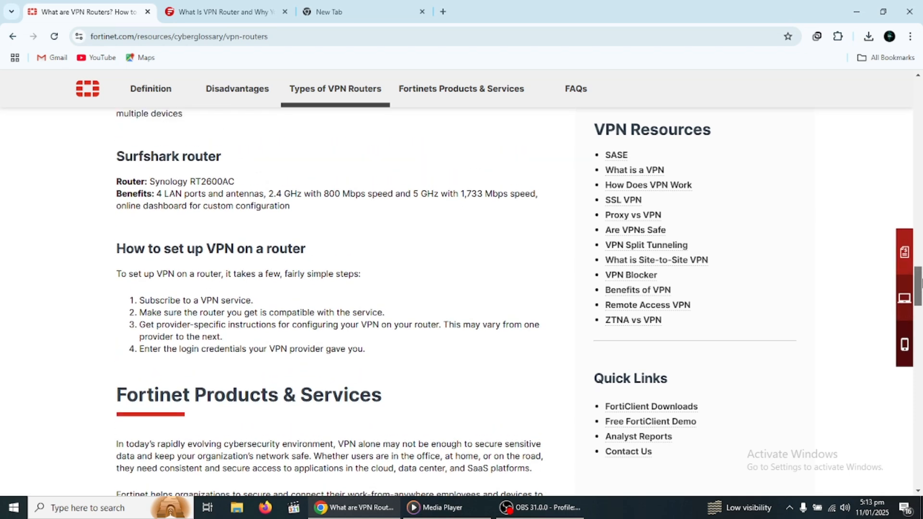
scroll("up", 3)
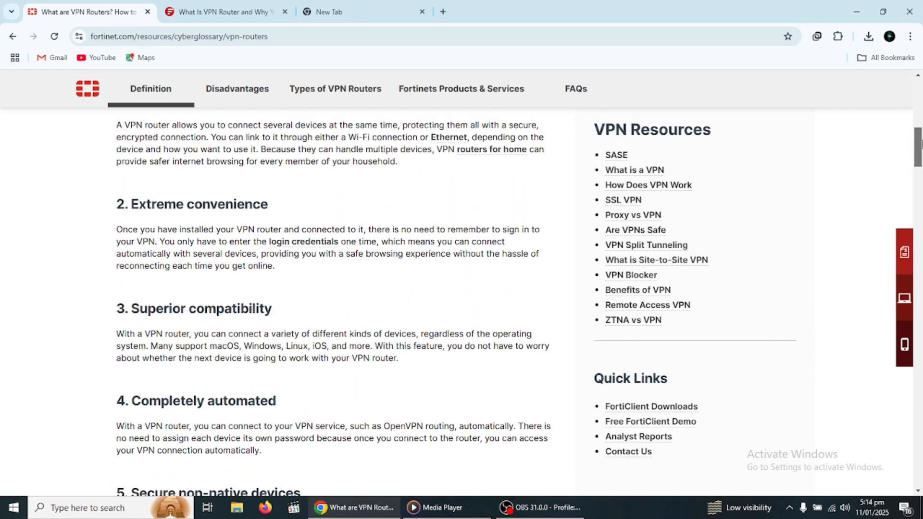
Step: Scroll to benefits 3–6: Superior compatibility through Unblock applications and content
scroll("down", 3)
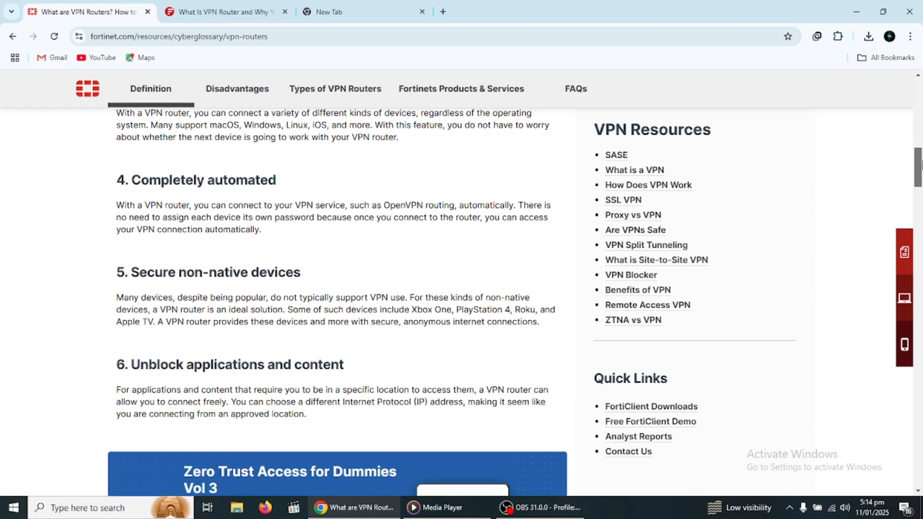
scroll("up", 3)
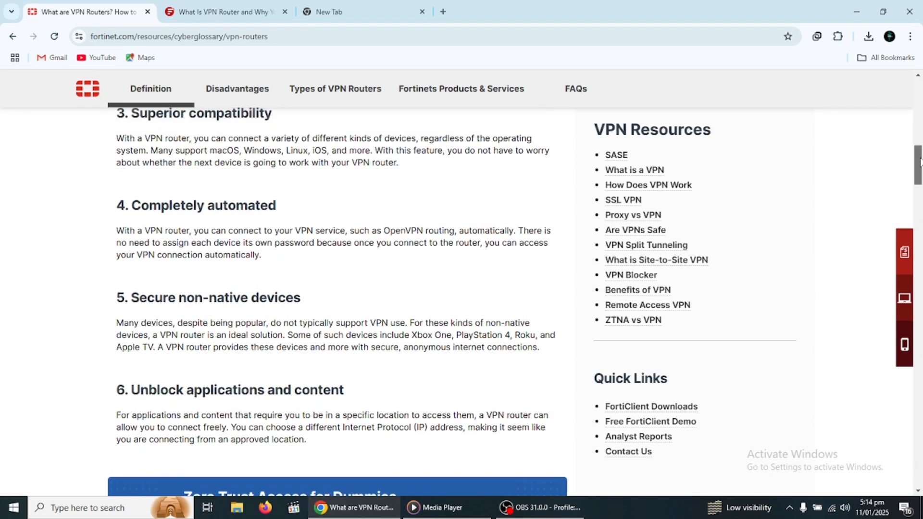
scroll("up", 3)
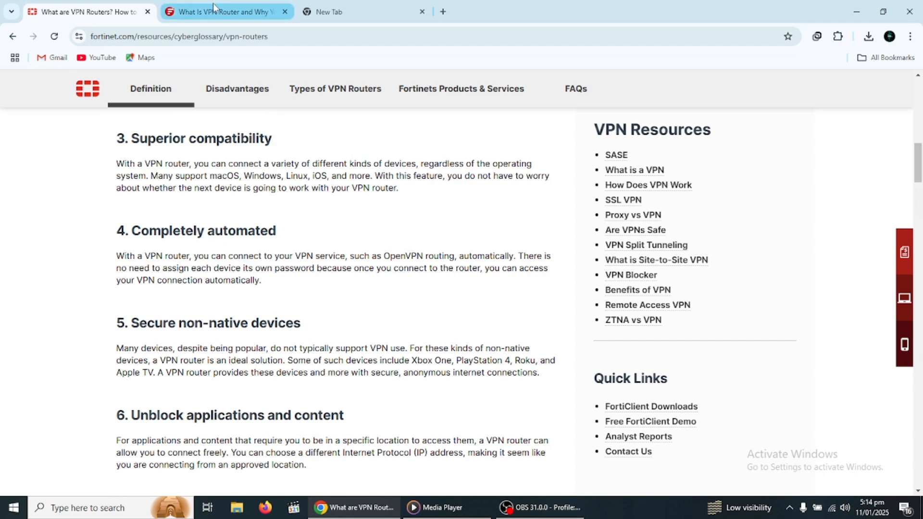
Step: Switch to the FS.com VPN router article and read down its opening sections
left_click(224, 12)
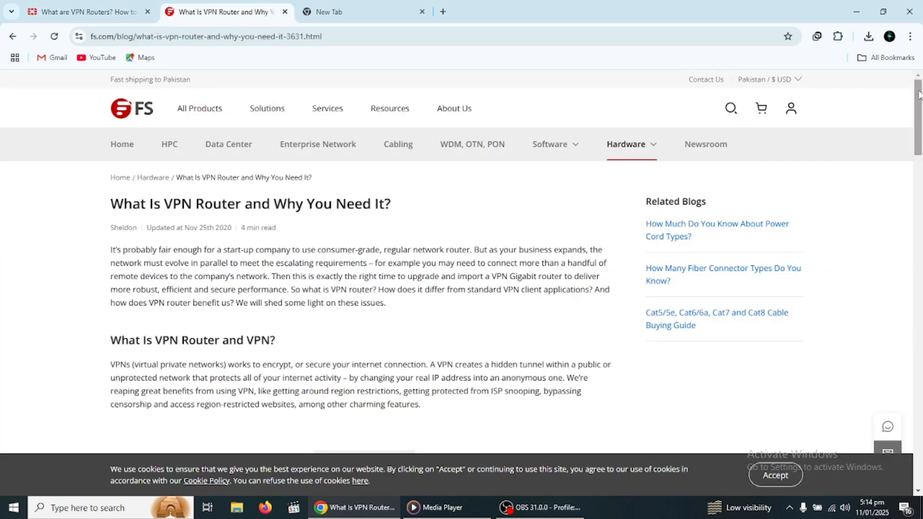
scroll("down", 3)
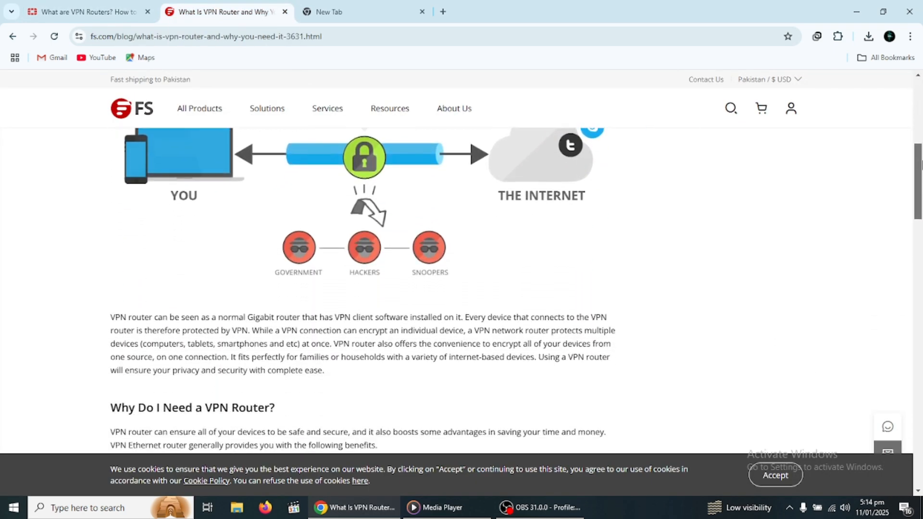
scroll("down", 3)
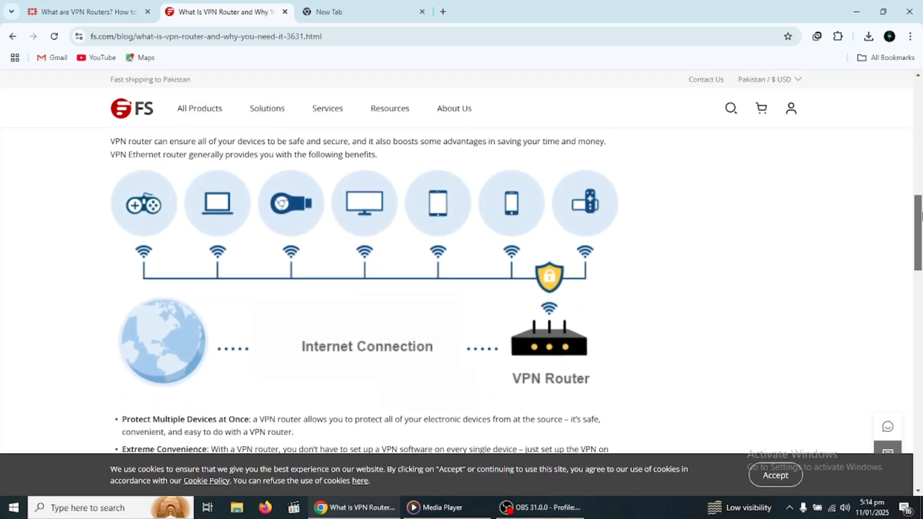
mouse_move(597, 396)
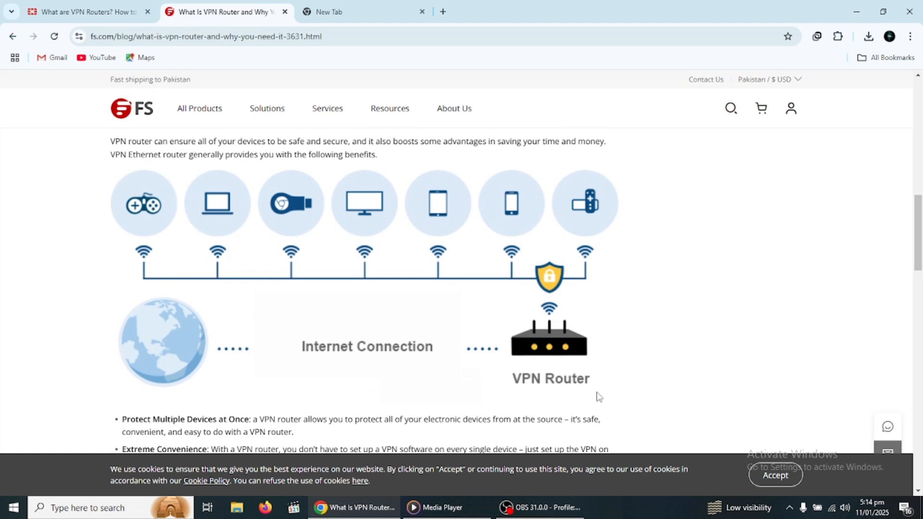
scroll("down", 3)
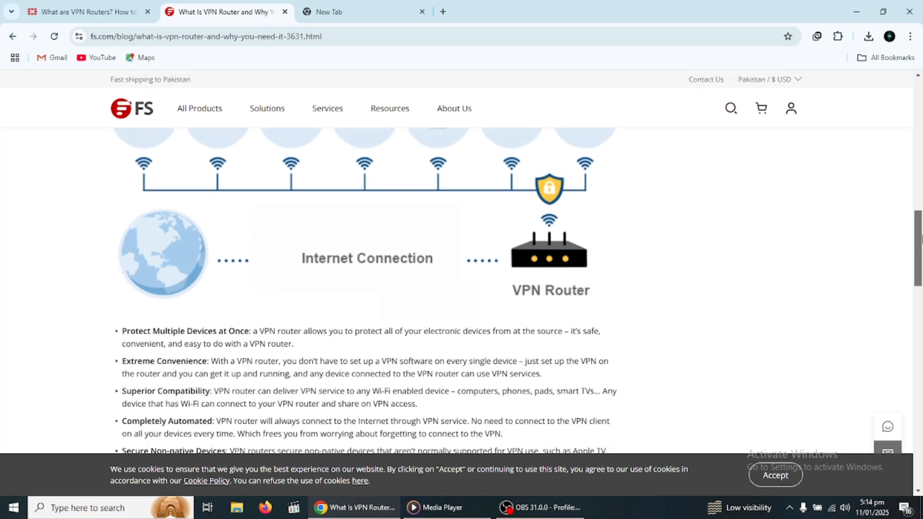
scroll("down", 3)
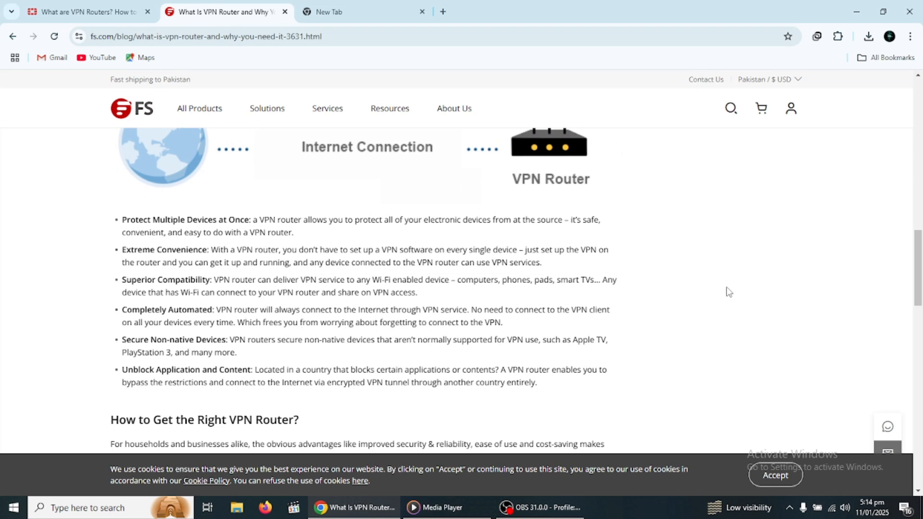
scroll("up", 3)
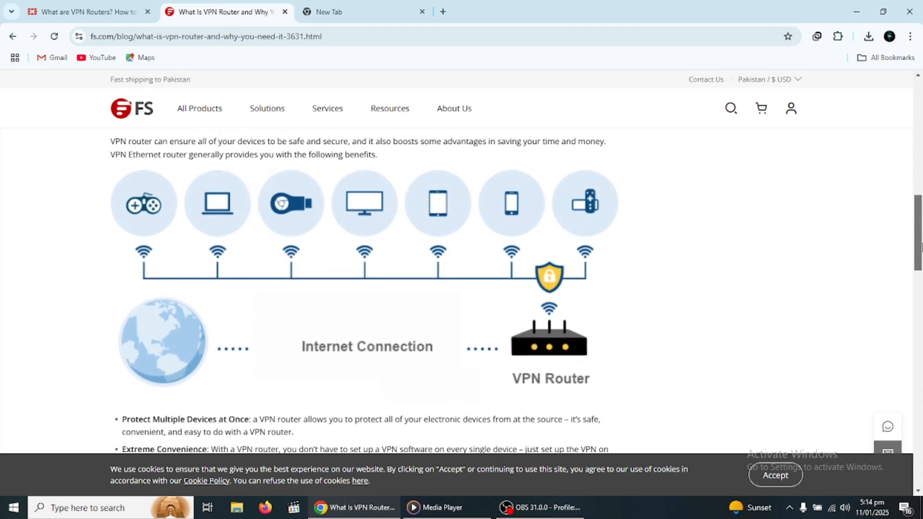
Step: Continue down past the benefits list to 'How to Get the Right VPN Router?'
scroll("down", 3)
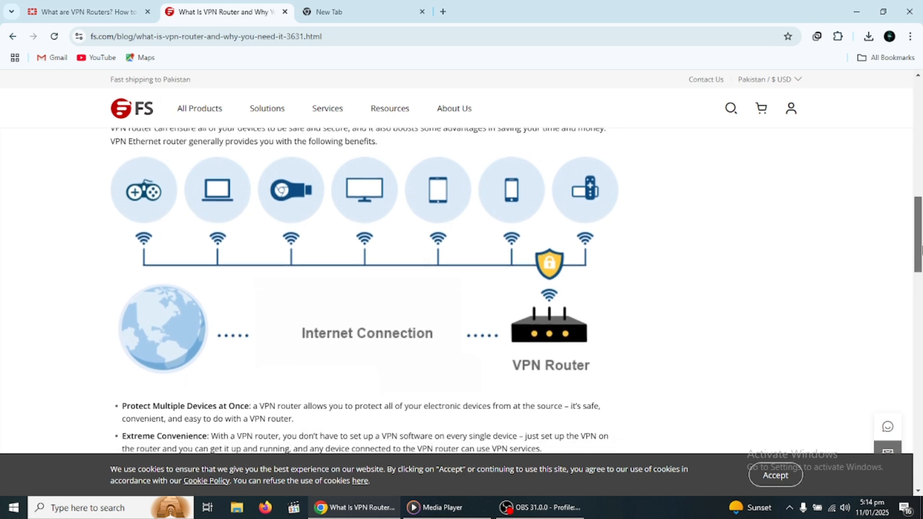
scroll("down", 3)
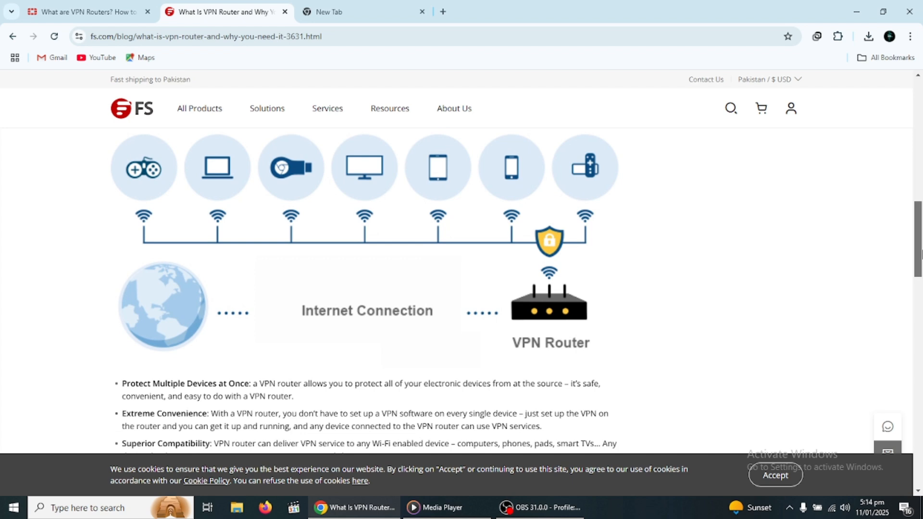
scroll("down", 3)
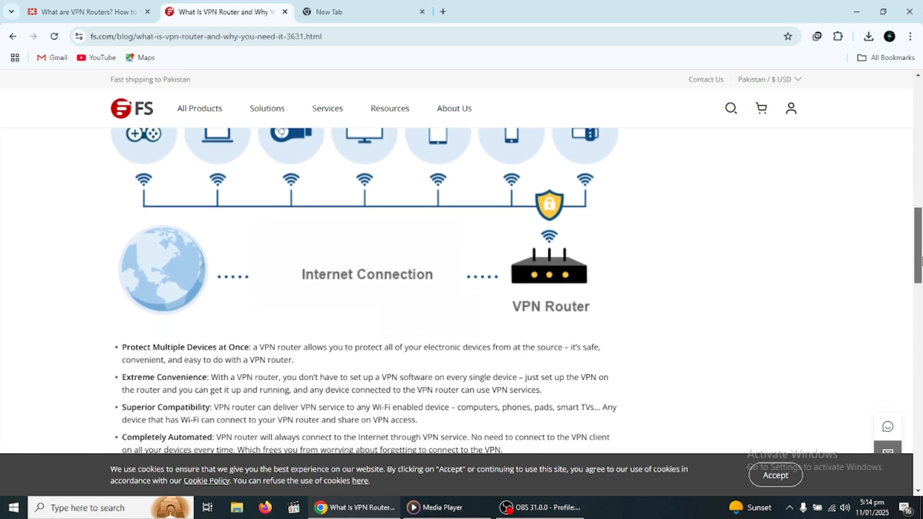
scroll("down", 3)
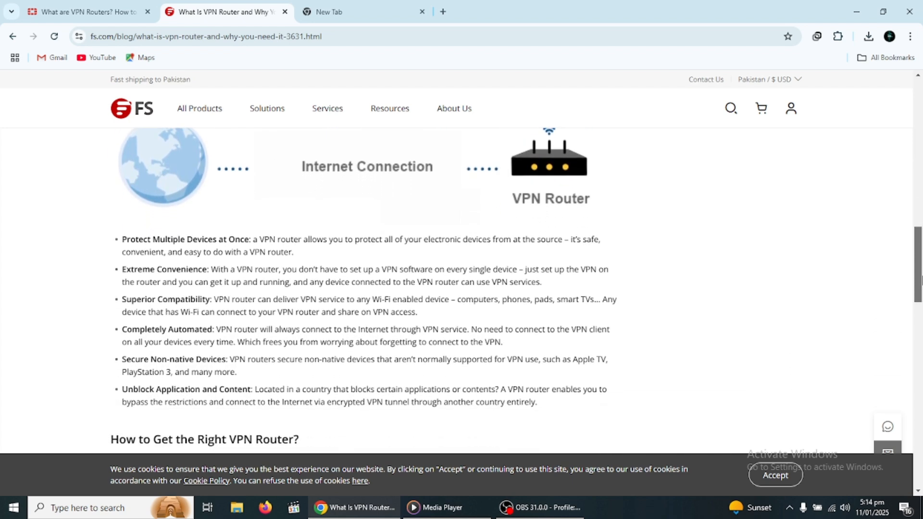
scroll("down", 3)
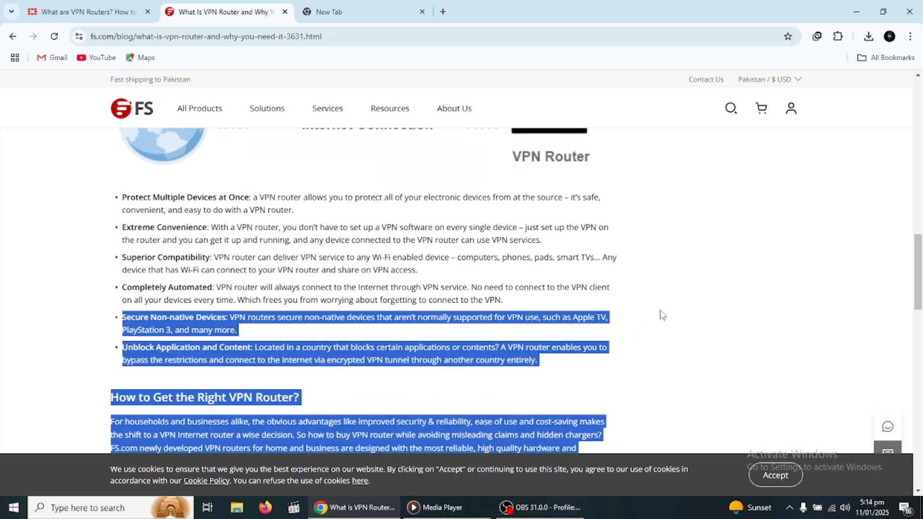
Step: Deselect the highlighted benefits text and scroll up to the 'You / The Internet' VPN diagram
left_click(469, 304)
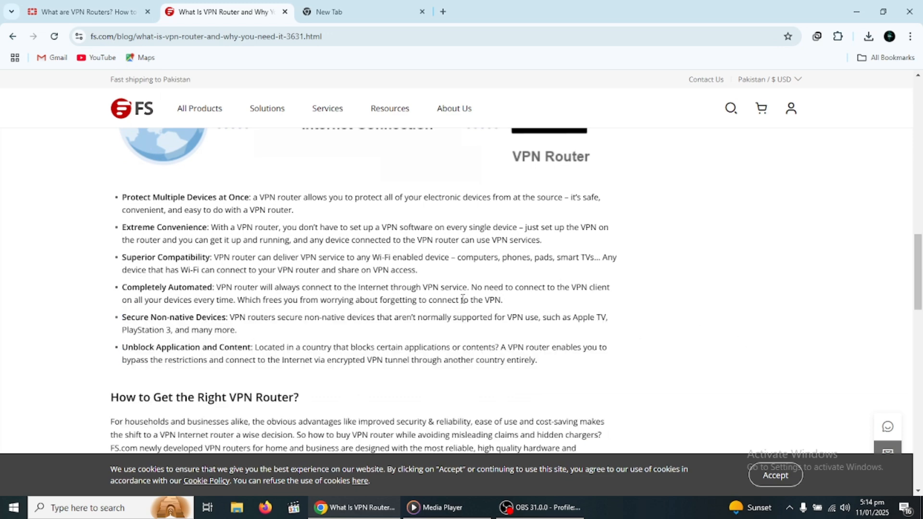
mouse_move(698, 337)
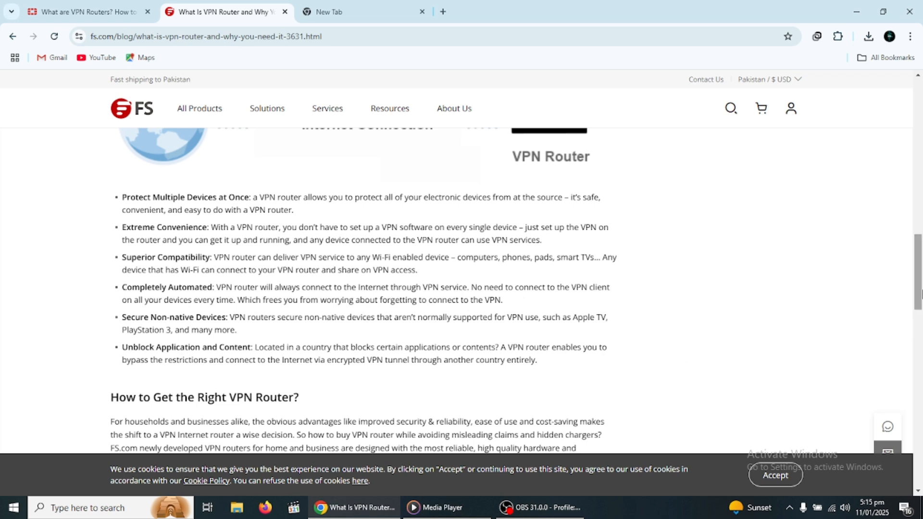
scroll("up", 3)
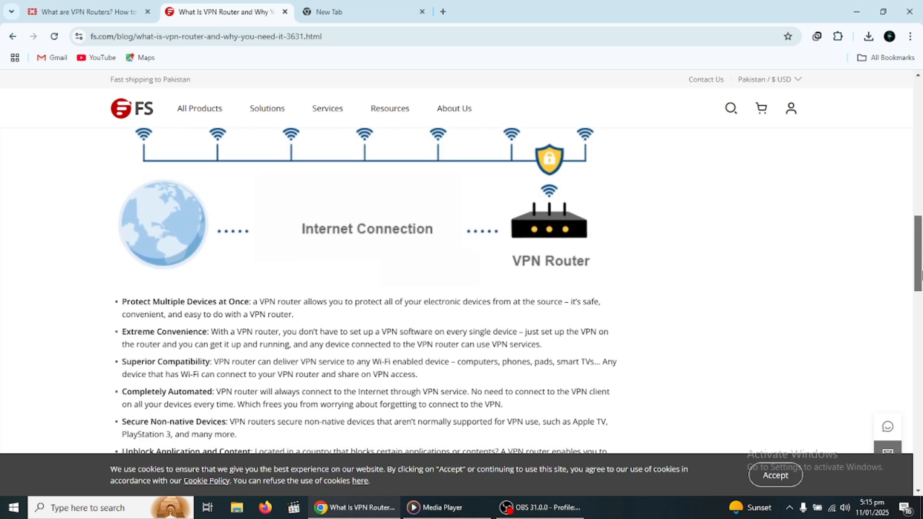
scroll("down", 3)
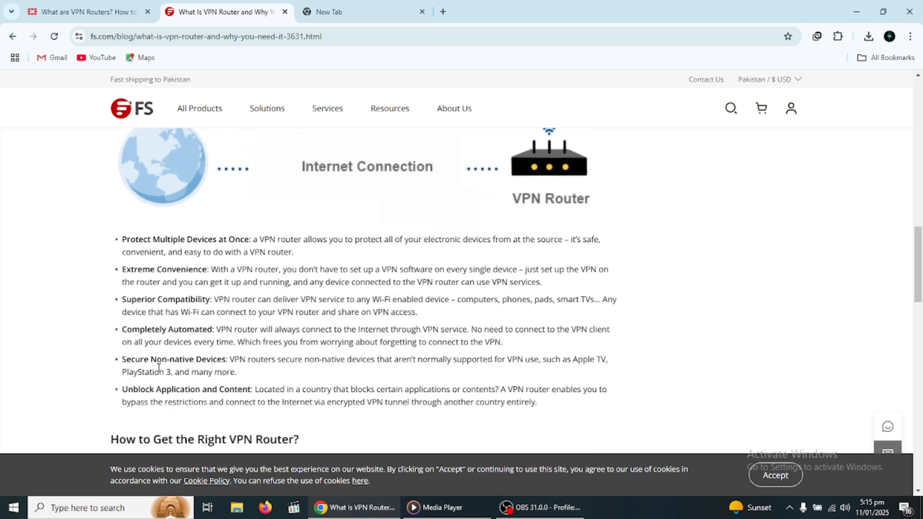
mouse_move(240, 374)
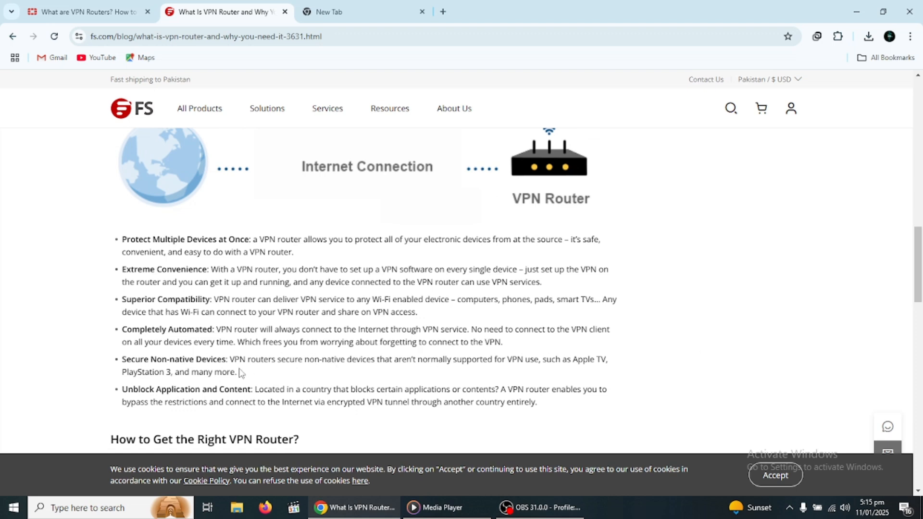
mouse_move(772, 340)
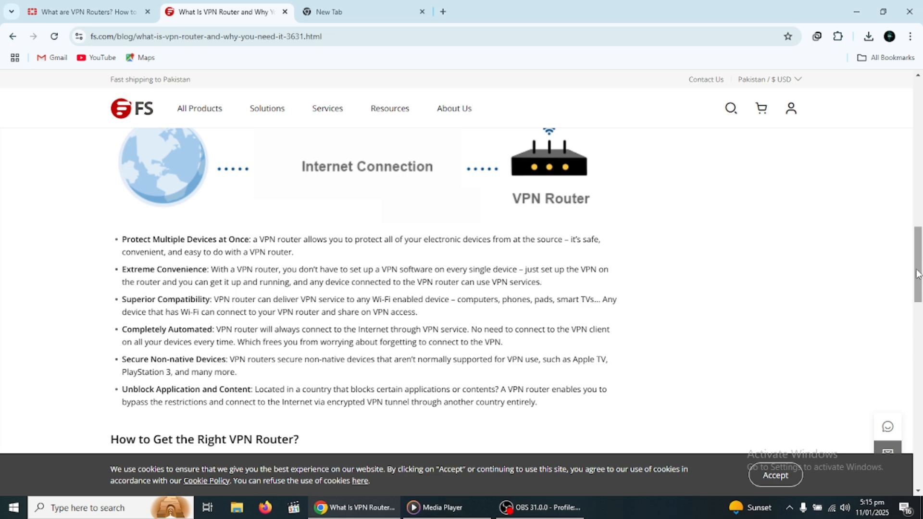
scroll("up", 3)
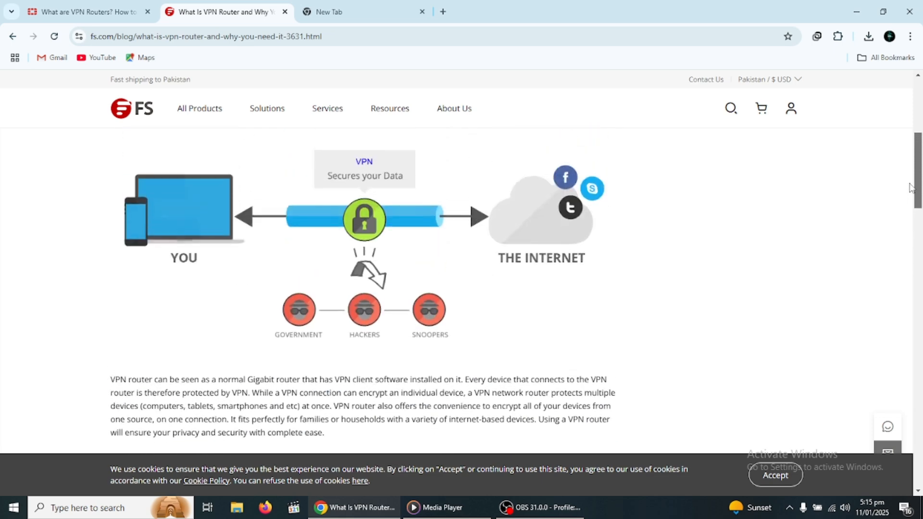
Step: Scroll through VPN router benefits 3–6 on the Fortinet article again
scroll("down", 3)
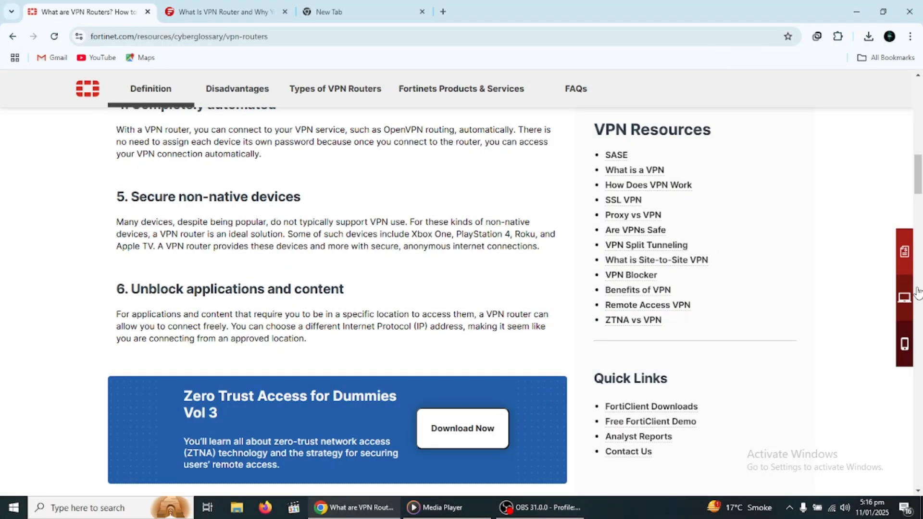
scroll("up", 3)
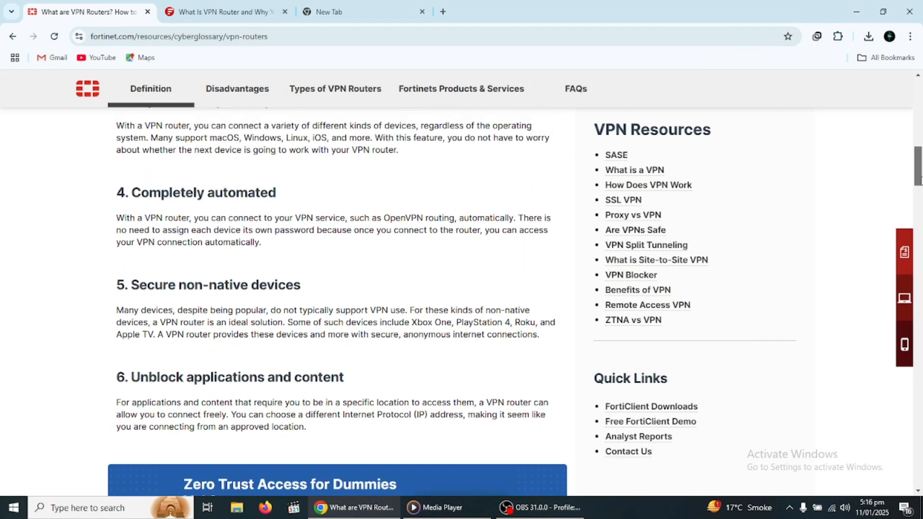
scroll("up", 3)
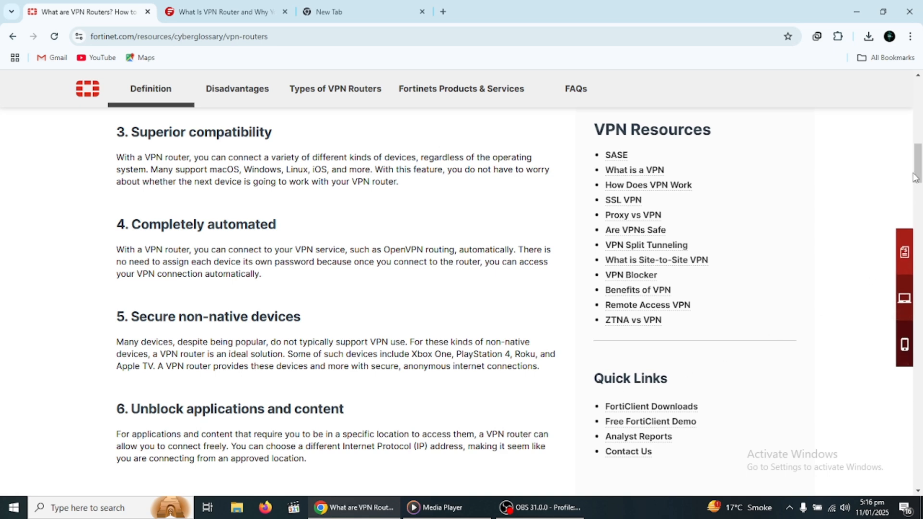
scroll("down", 3)
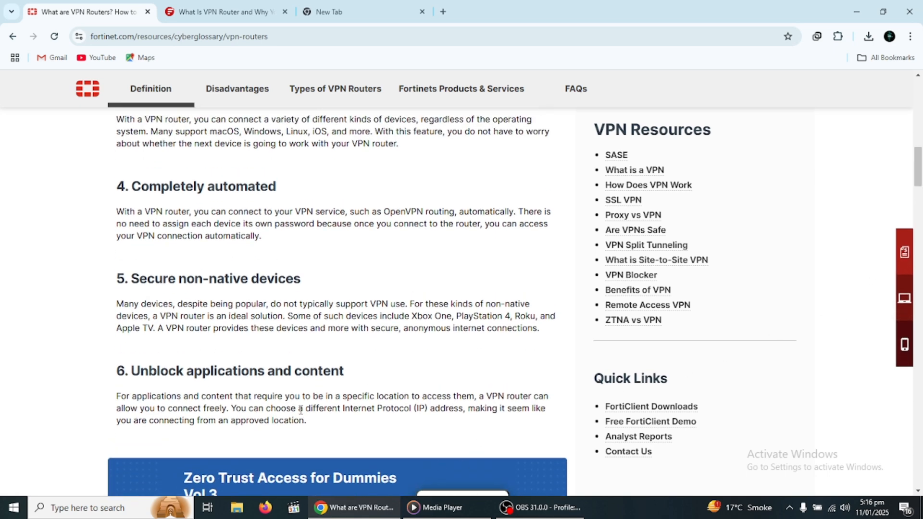
mouse_move(872, 232)
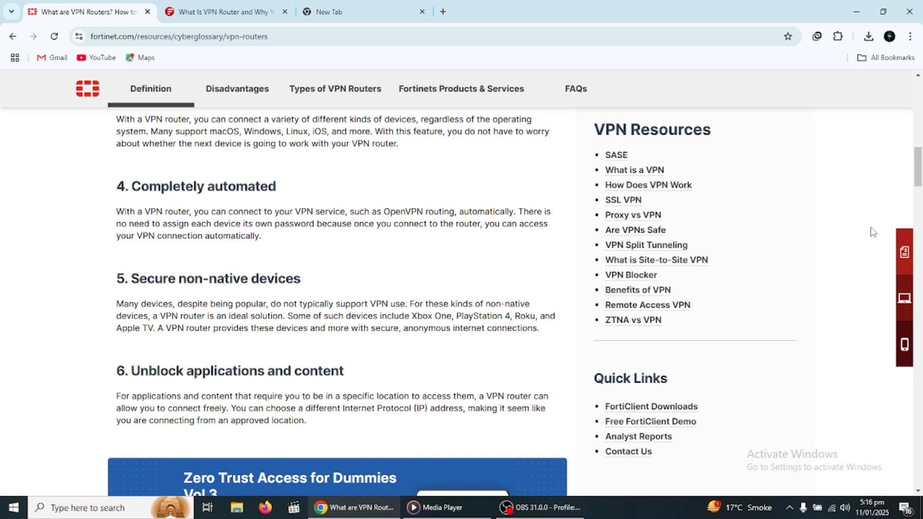
Step: Bring up the NordVPN app and the nordvpn.com pricing page with two-year plans
scroll("up", 3)
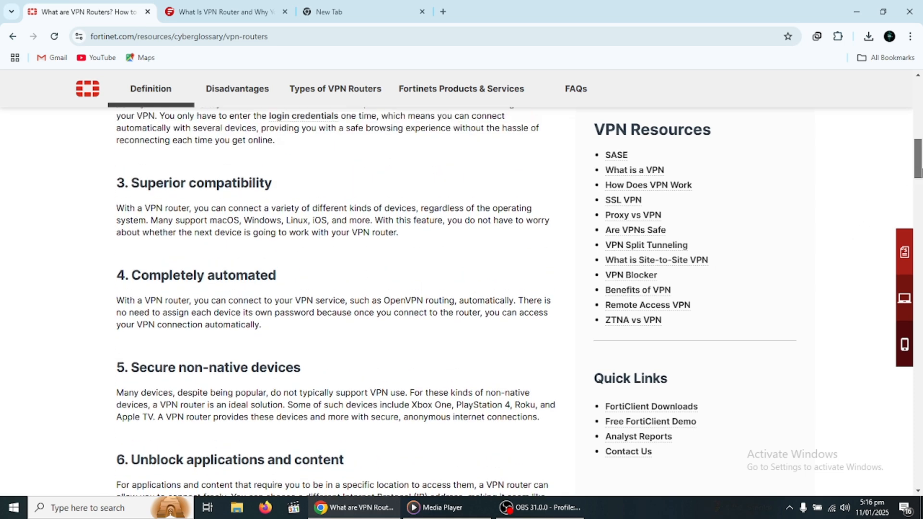
scroll("down", 3)
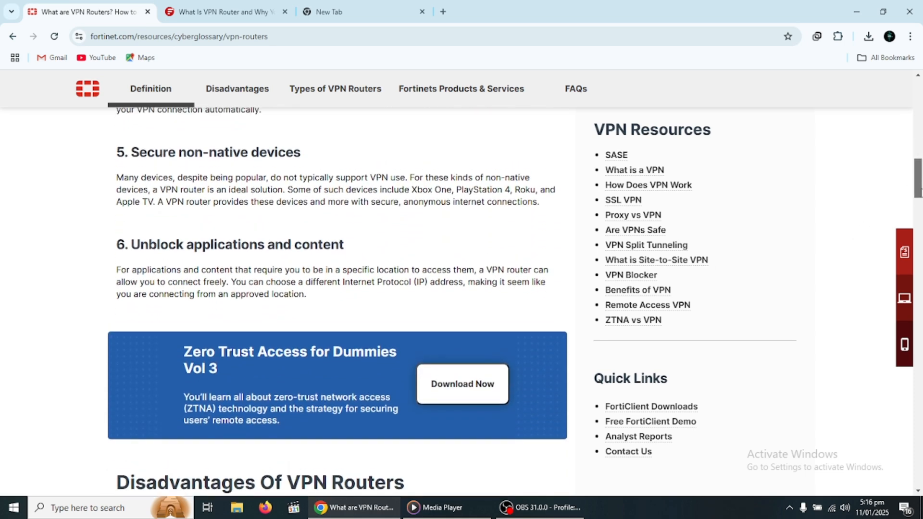
scroll("up", 3)
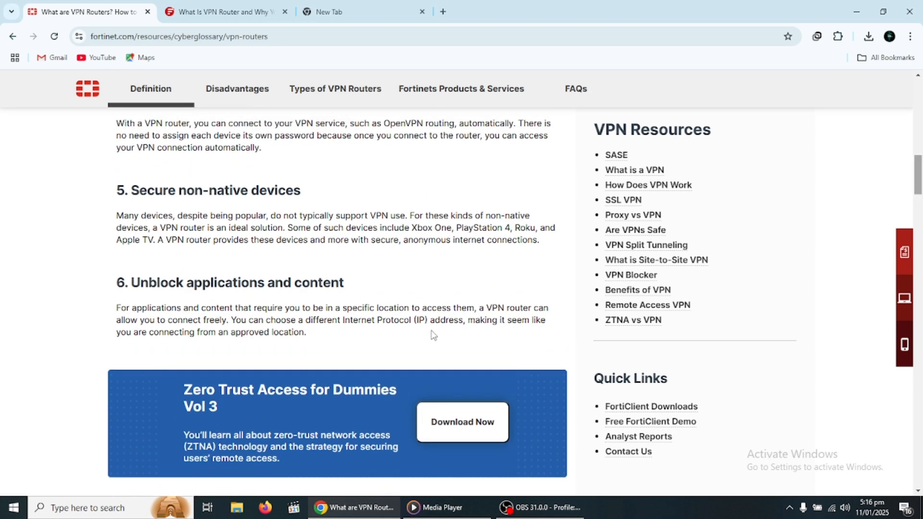
mouse_move(348, 362)
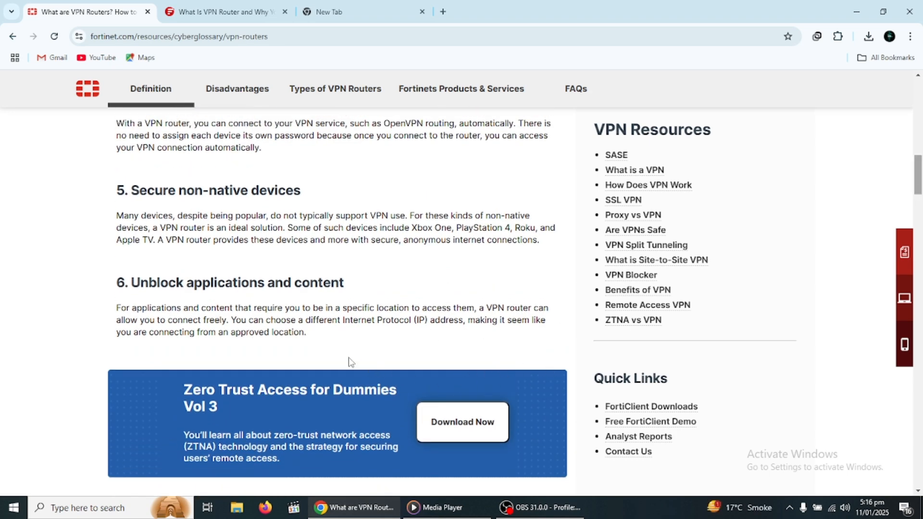
mouse_move(267, 312)
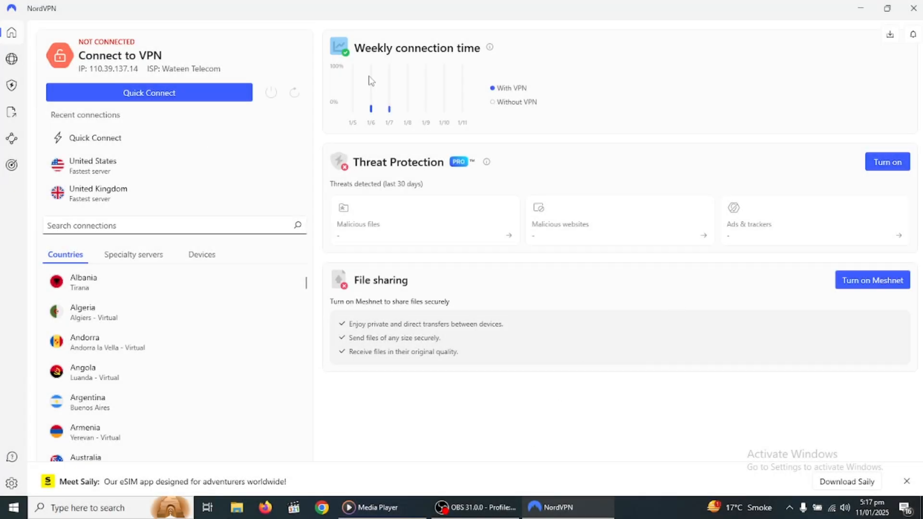
left_click(321, 507)
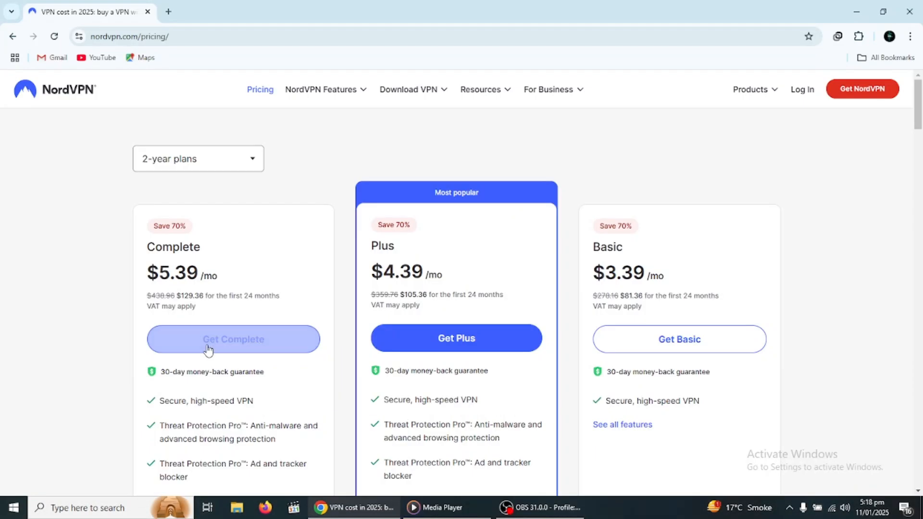